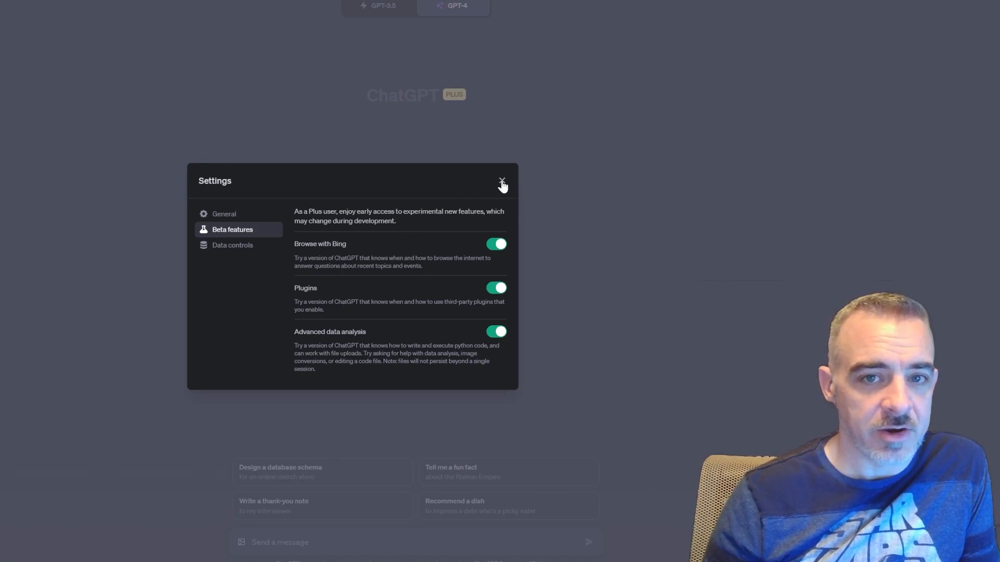
# Close the Beta features settings and start a new chat in GPT-4 Default mode.
pyautogui.click(502, 181)
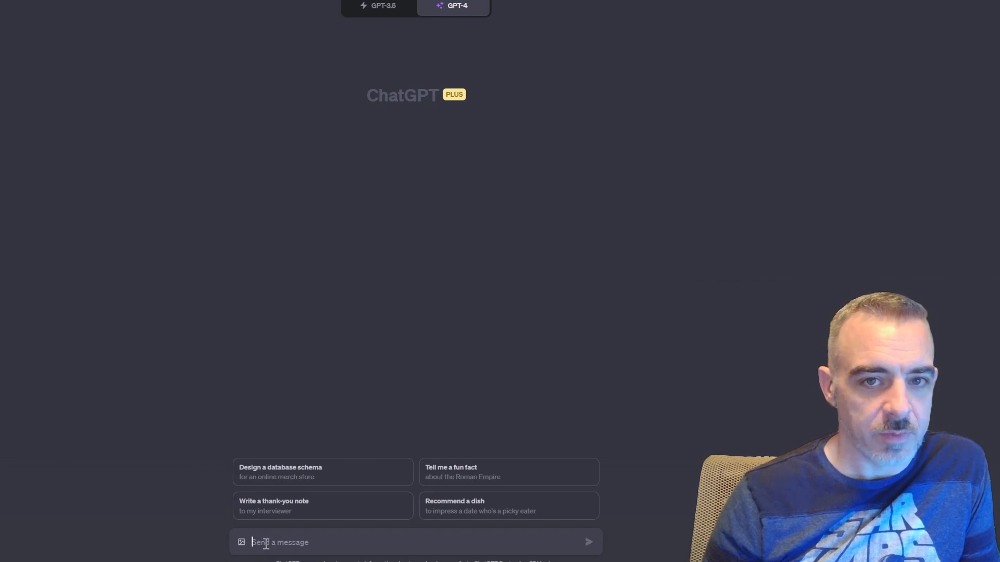
pyautogui.click(457, 6)
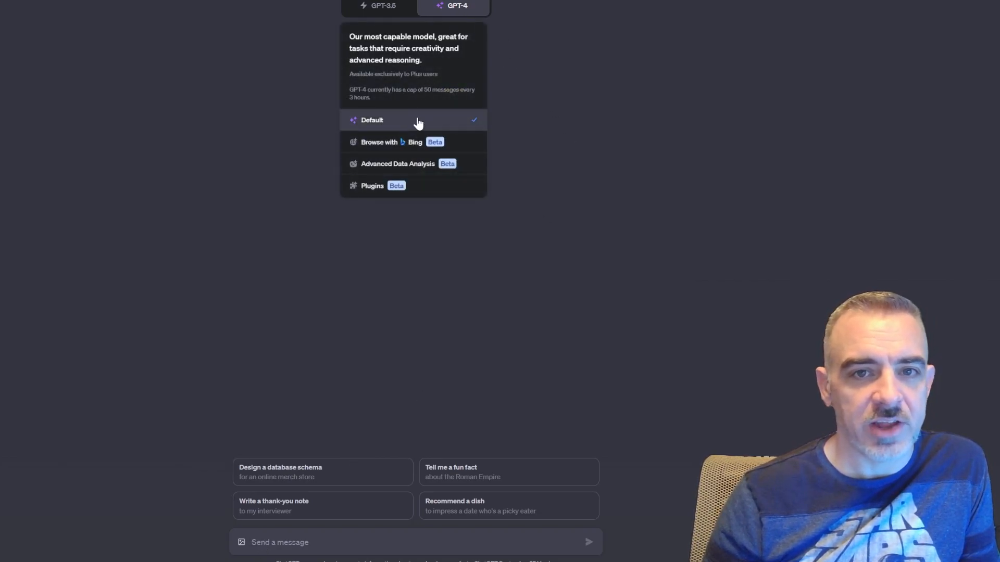
pyautogui.click(372, 120)
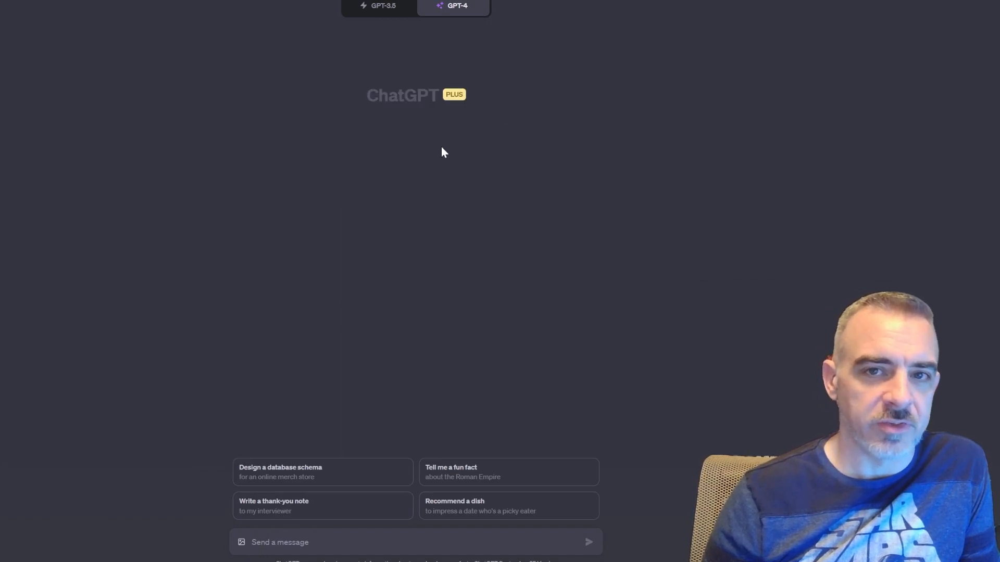
# Focus the message box to ask how many Ms are in the letter-grid image.
pyautogui.click(457, 5)
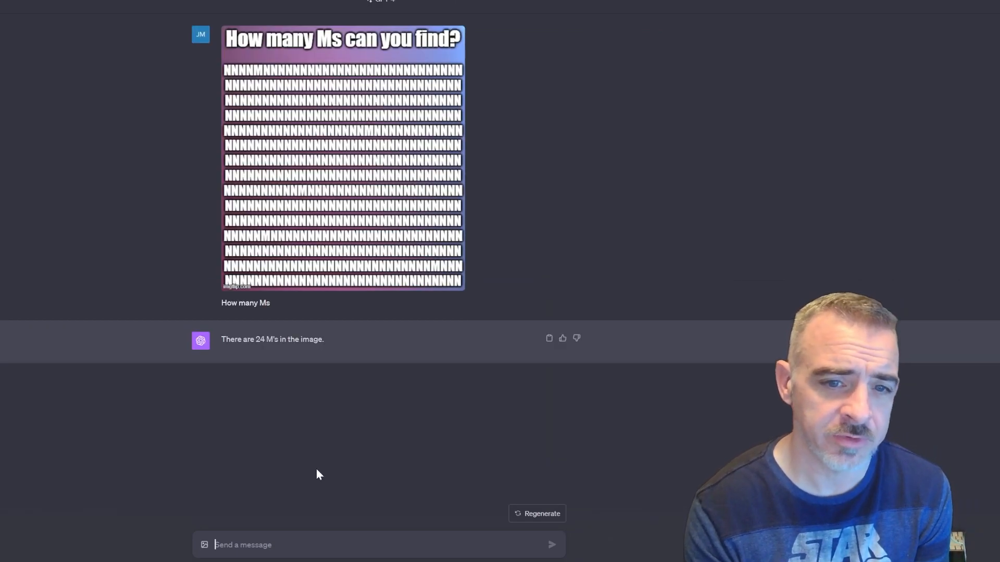
pyautogui.moveTo(311, 475)
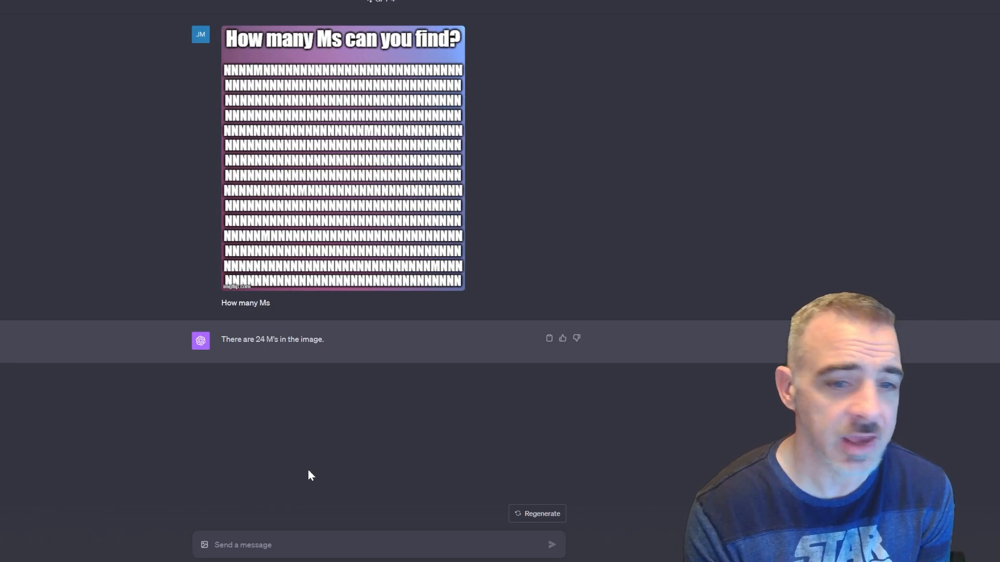
pyautogui.moveTo(3, 225)
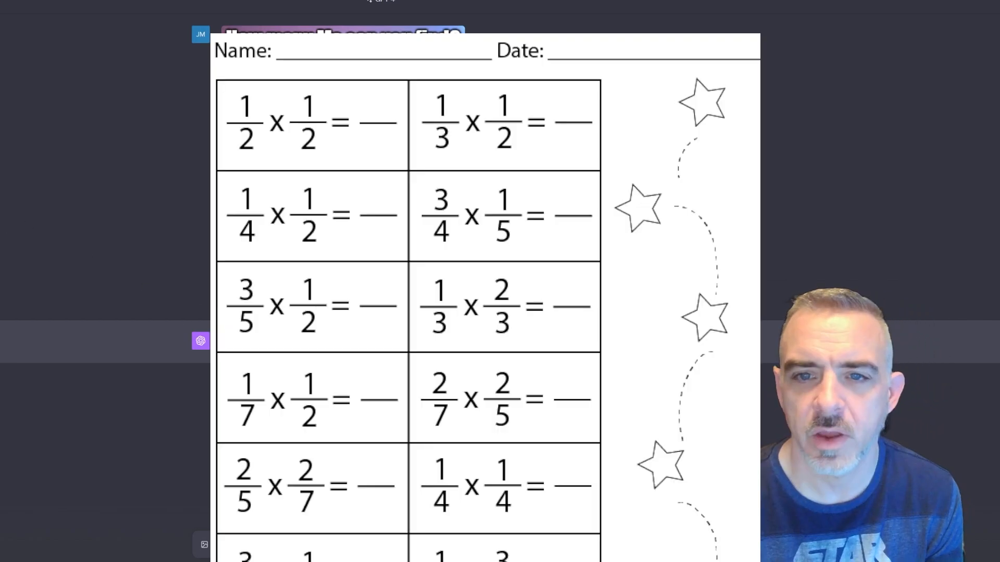
# Scroll through GPT-4's Justice League overview for the superhero poster.
pyautogui.scroll(-3)
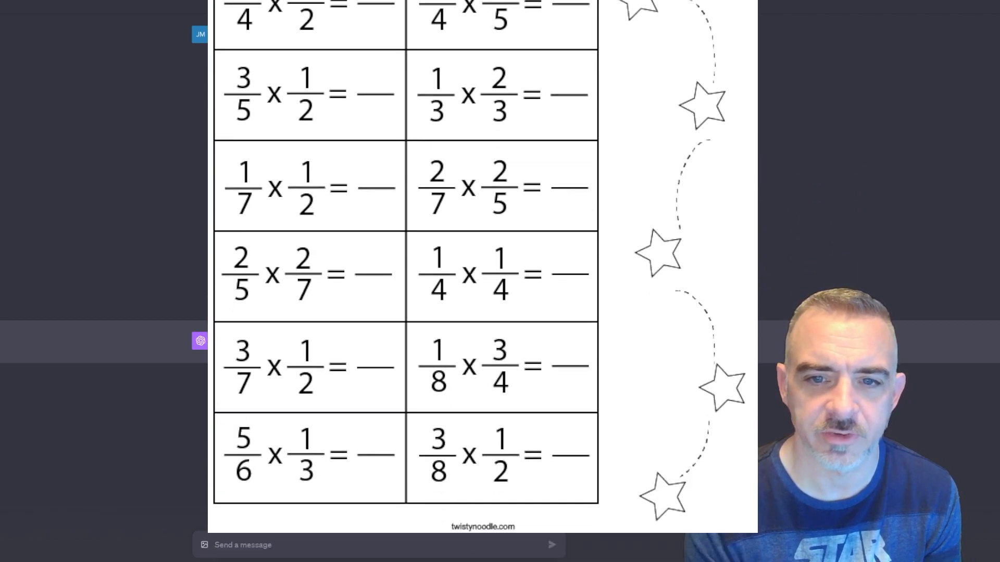
pyautogui.scroll(3)
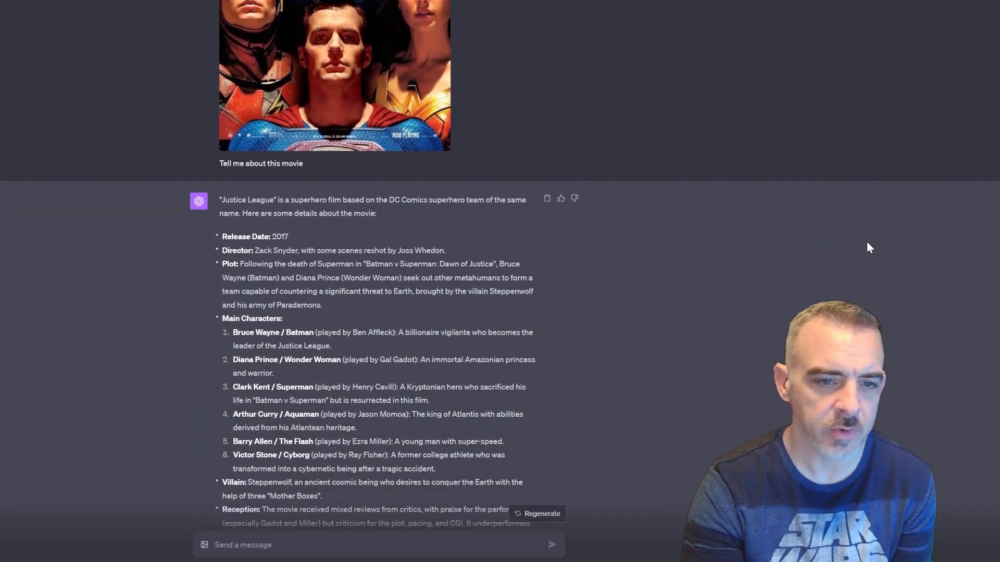
pyautogui.scroll(-3)
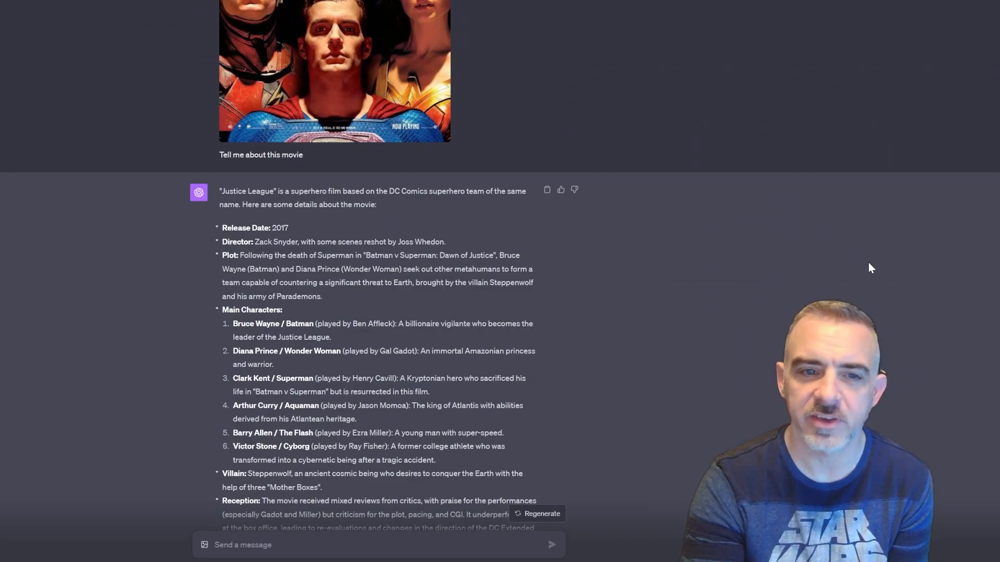
pyautogui.scroll(-3)
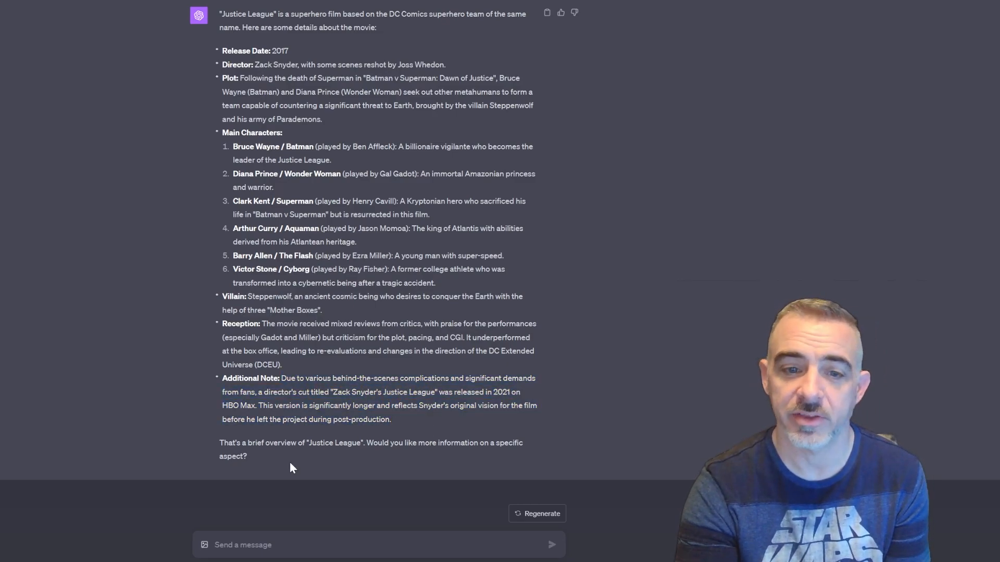
pyautogui.moveTo(347, 405)
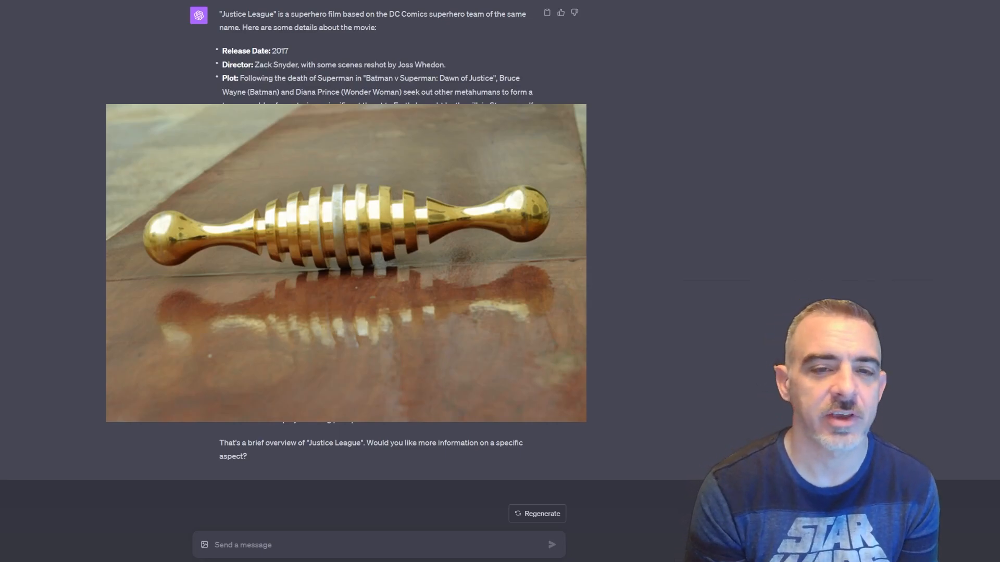
# Scroll down and read the brass object's identification as an acupressure massager.
pyautogui.scroll(-3)
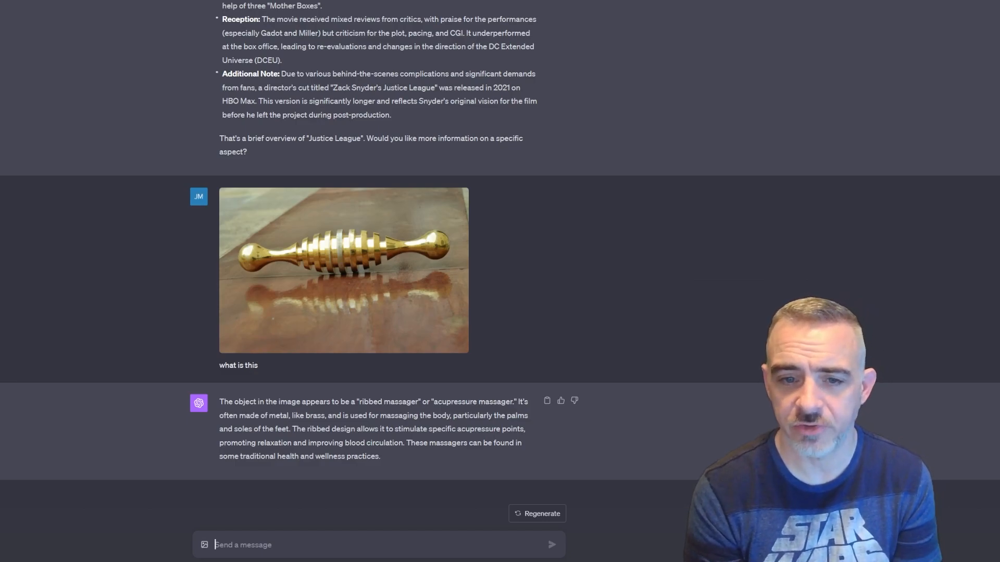
pyautogui.moveTo(272, 17)
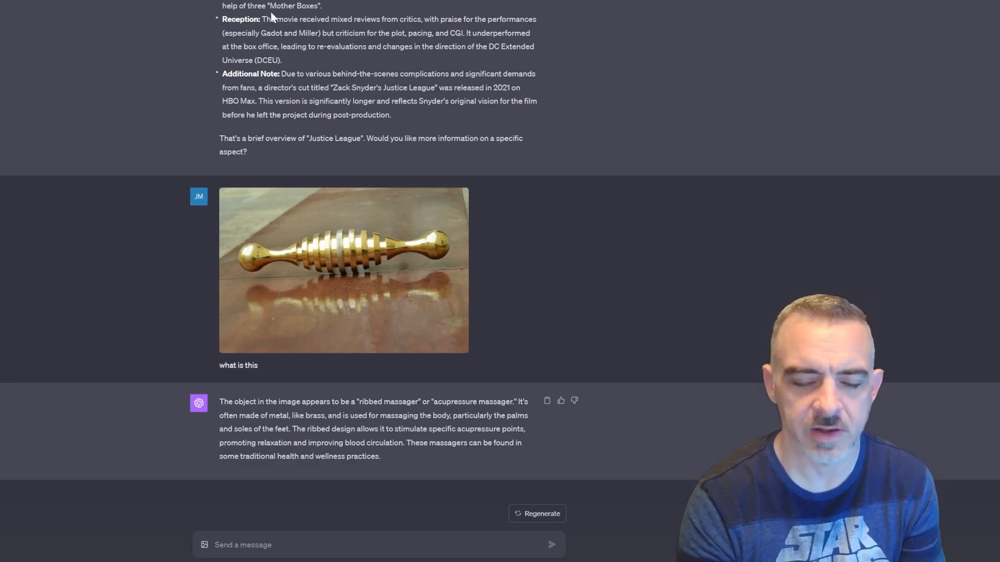
pyautogui.moveTo(268, 19)
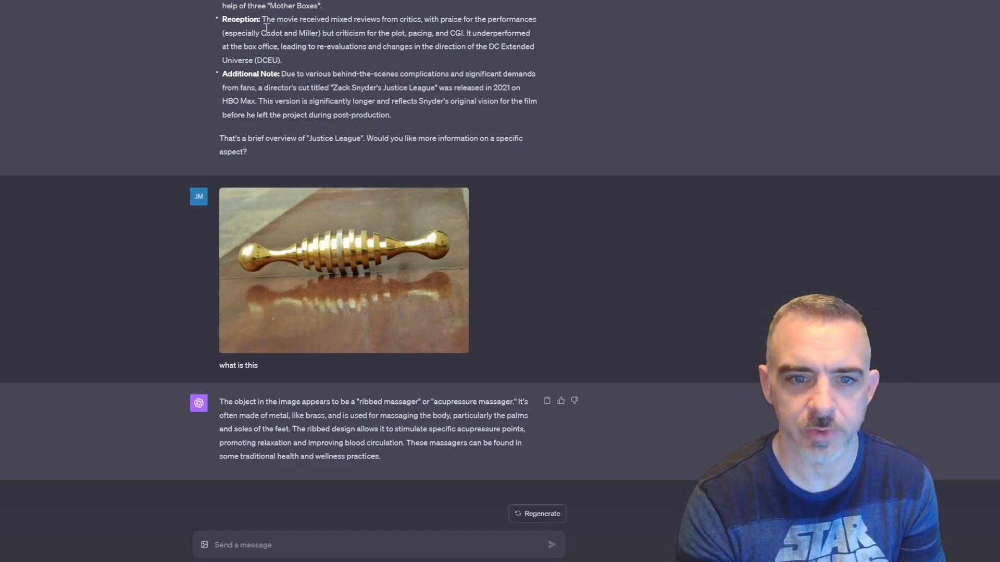
pyautogui.moveTo(679, 47)
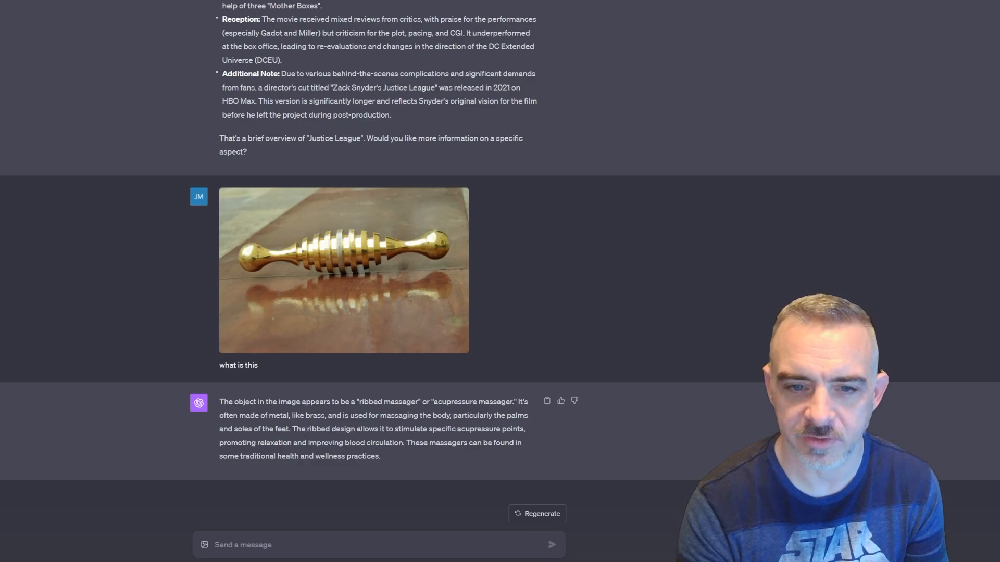
pyautogui.click(343, 270)
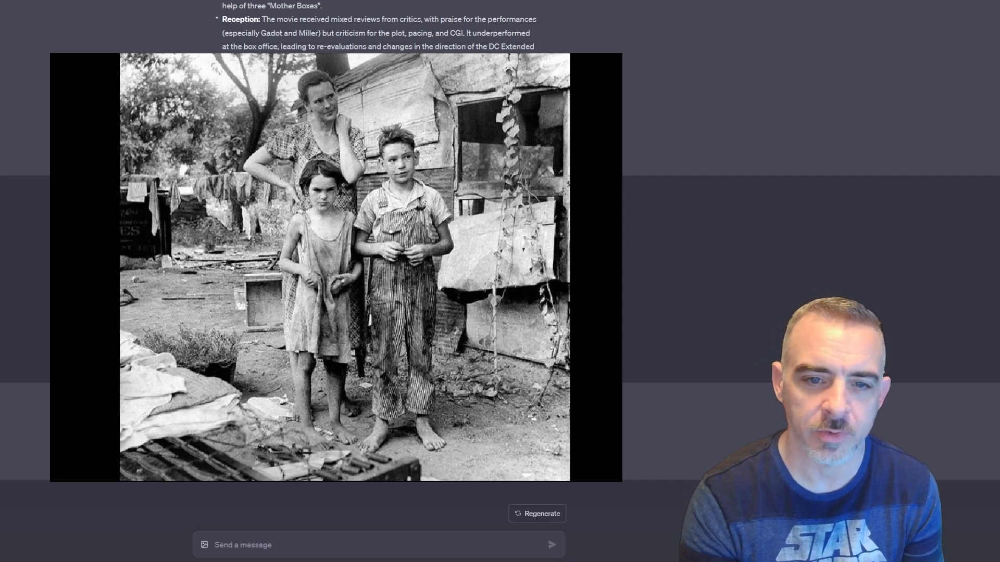
# Scroll down the chat to the newly shared image message.
pyautogui.scroll(-3)
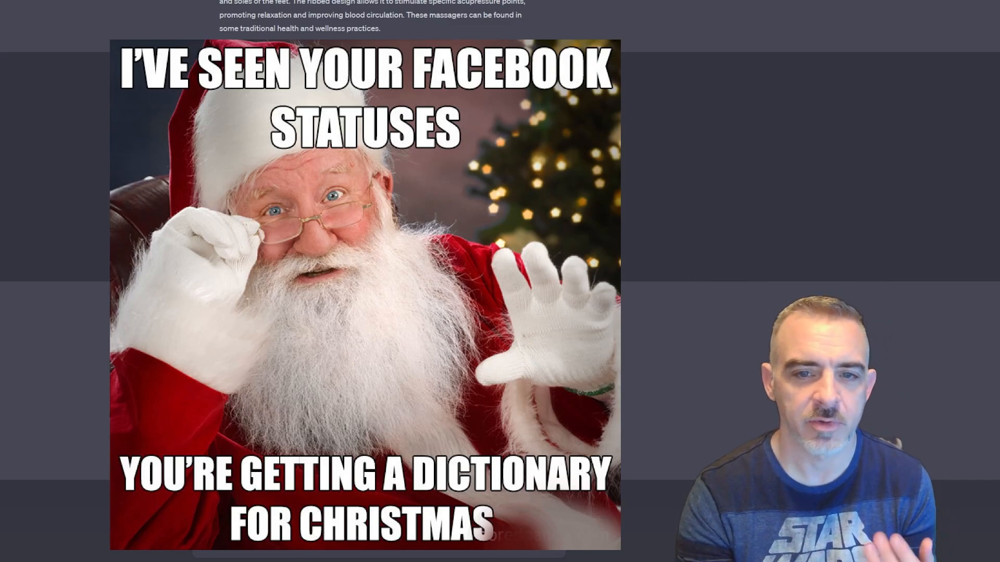
# Scroll through the four-point explanation of why the Santa dictionary meme is funny.
pyautogui.scroll(-3)
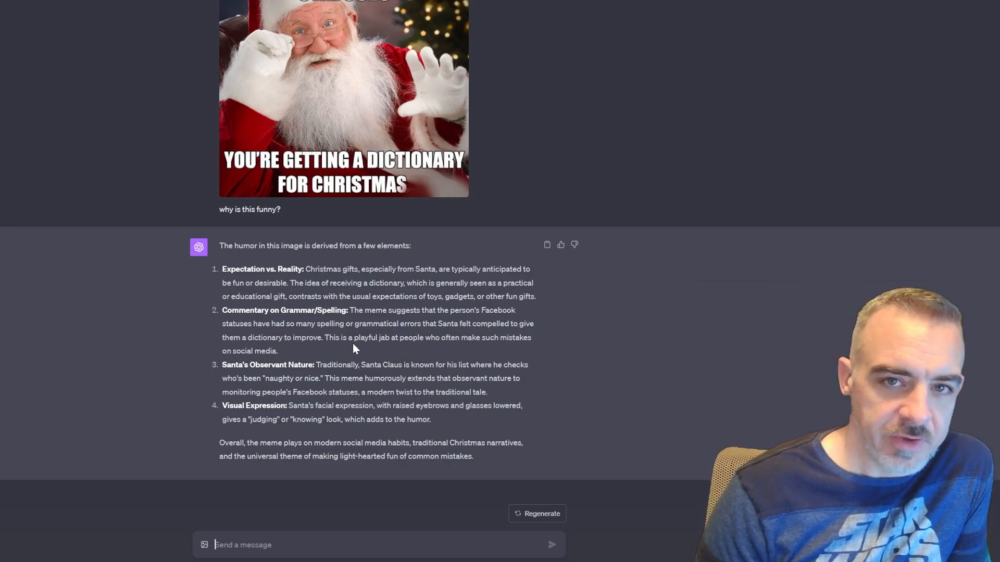
pyautogui.moveTo(307, 359)
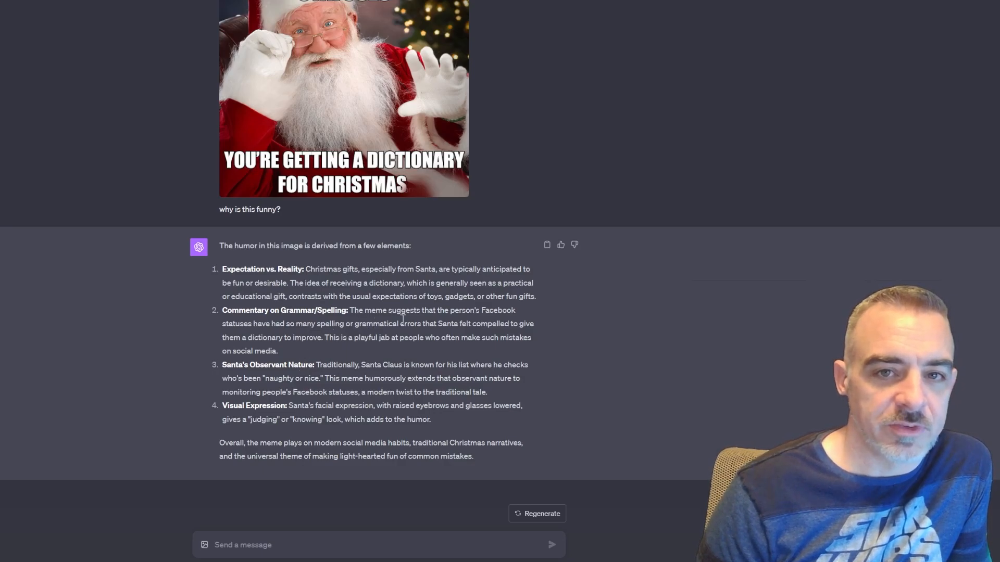
pyautogui.moveTo(590, 358)
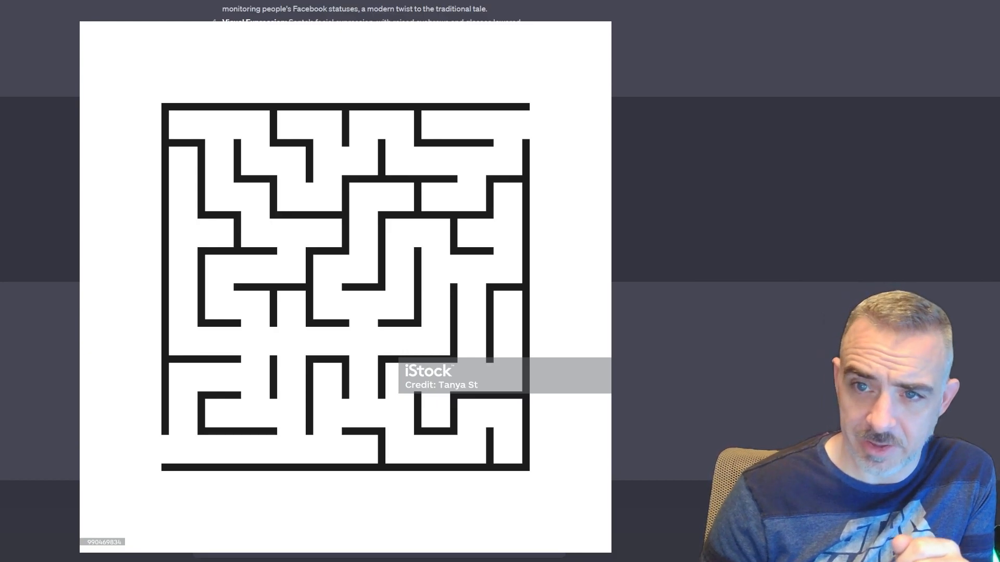
# Scroll down to the regenerated Rosetta Stone reply summarising its decree.
pyautogui.scroll(-3)
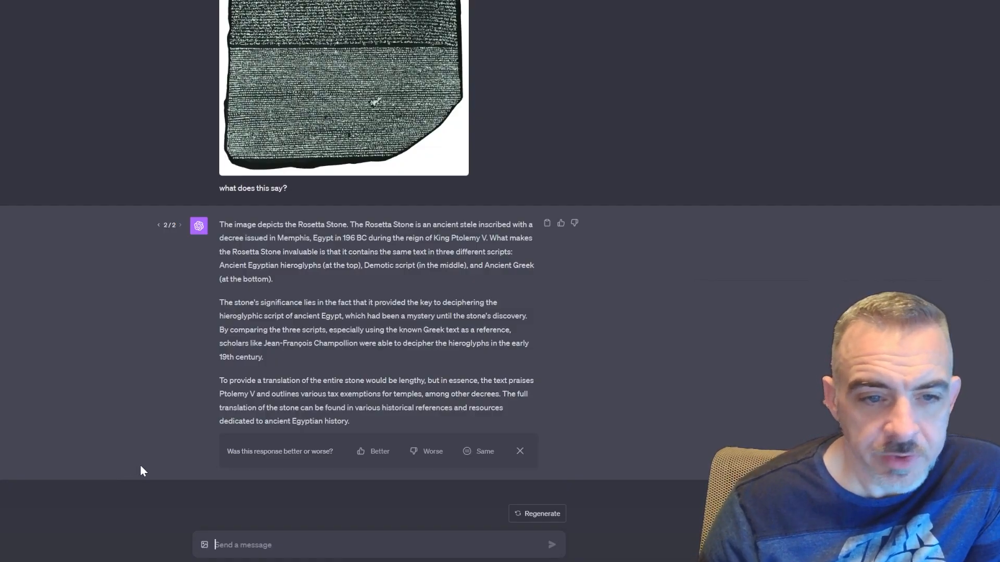
pyautogui.moveTo(540, 368)
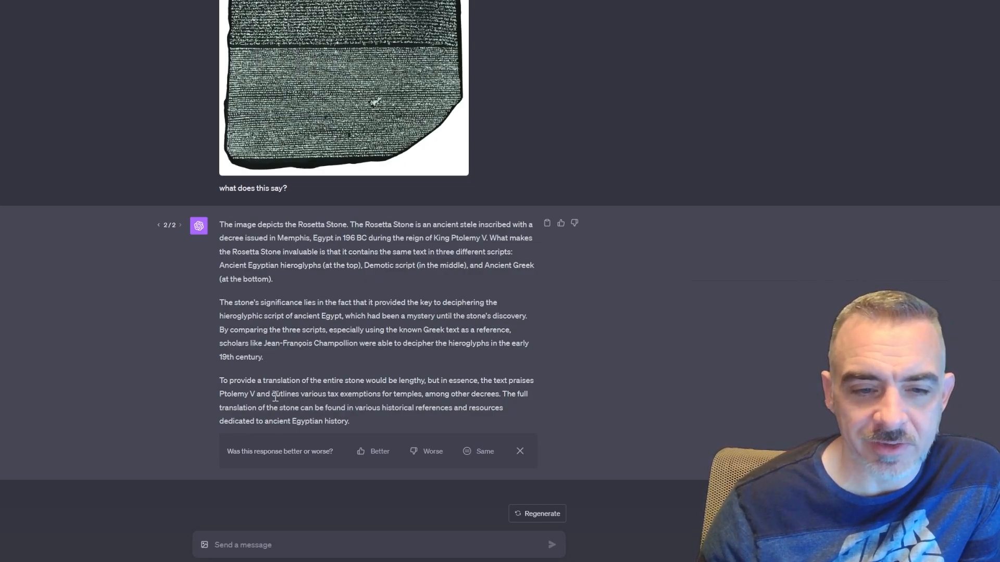
pyautogui.moveTo(486, 403)
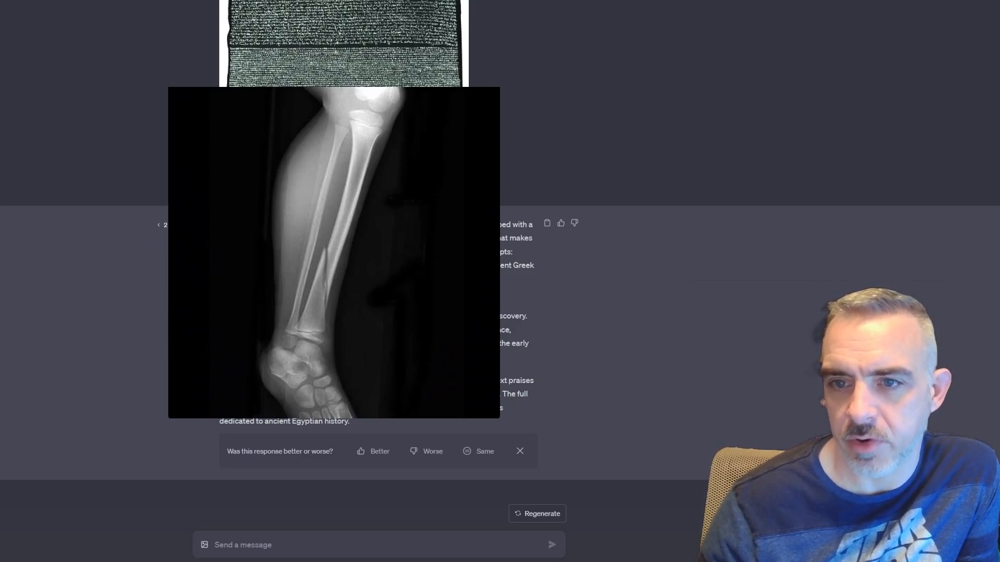
# Scroll down to ChatGPT's step-by-step 3D print improvement suggestions.
pyautogui.scroll(-3)
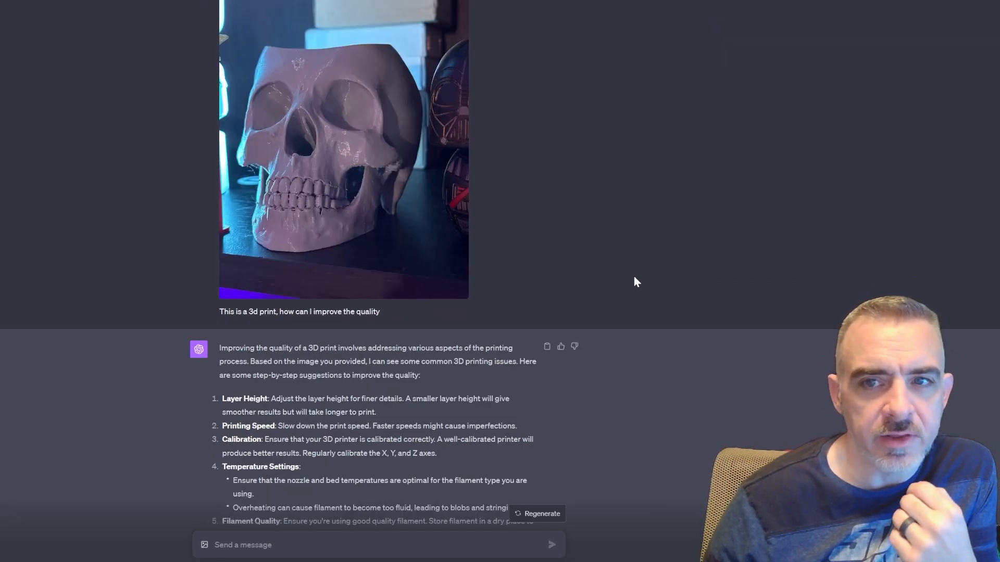
pyautogui.moveTo(599, 308)
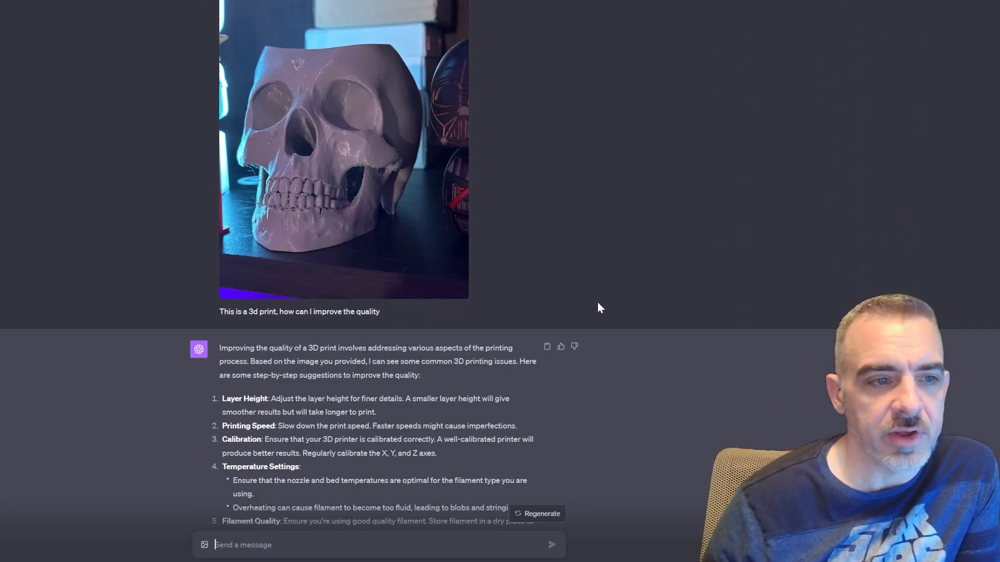
pyautogui.scroll(-3)
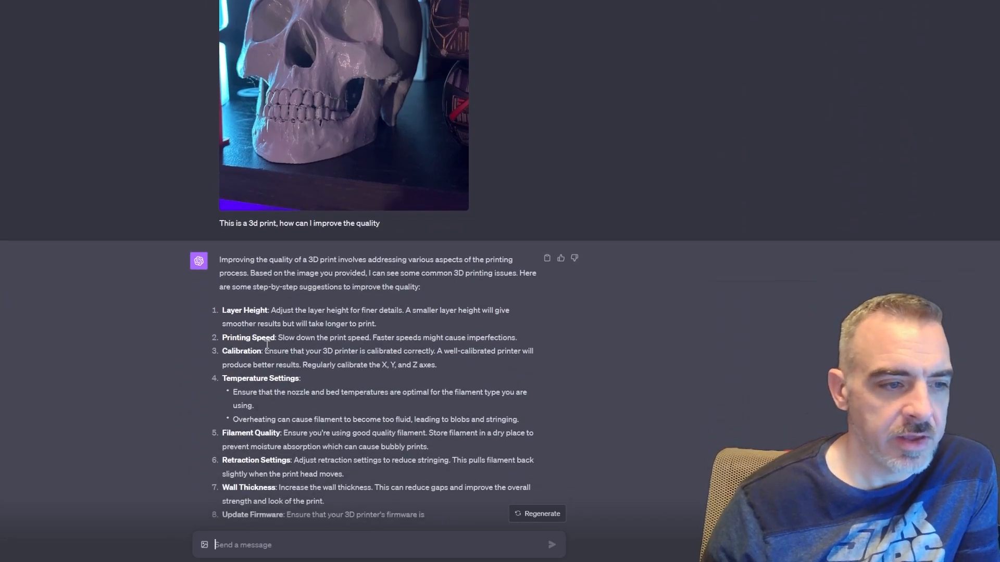
pyautogui.moveTo(376, 345)
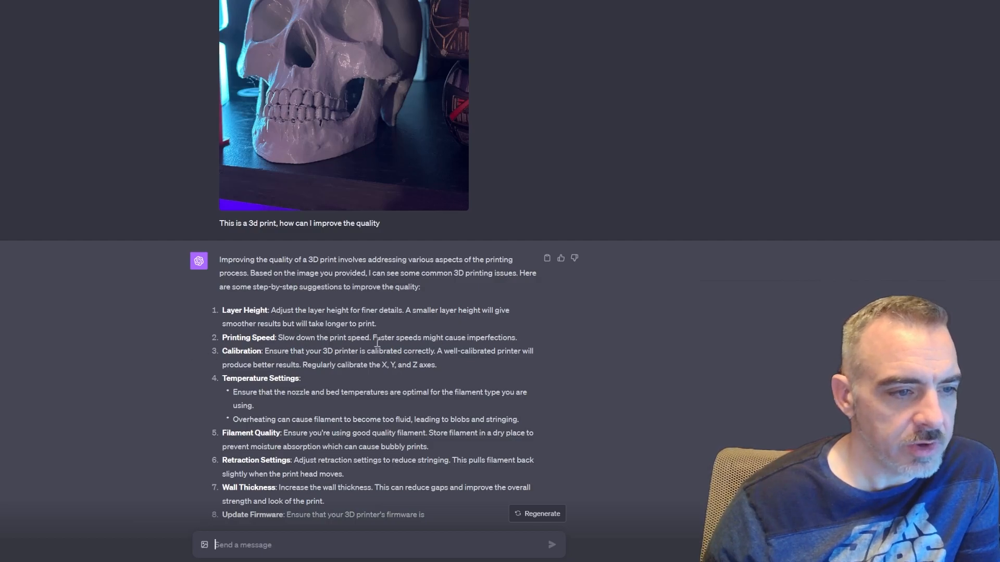
pyautogui.scroll(3)
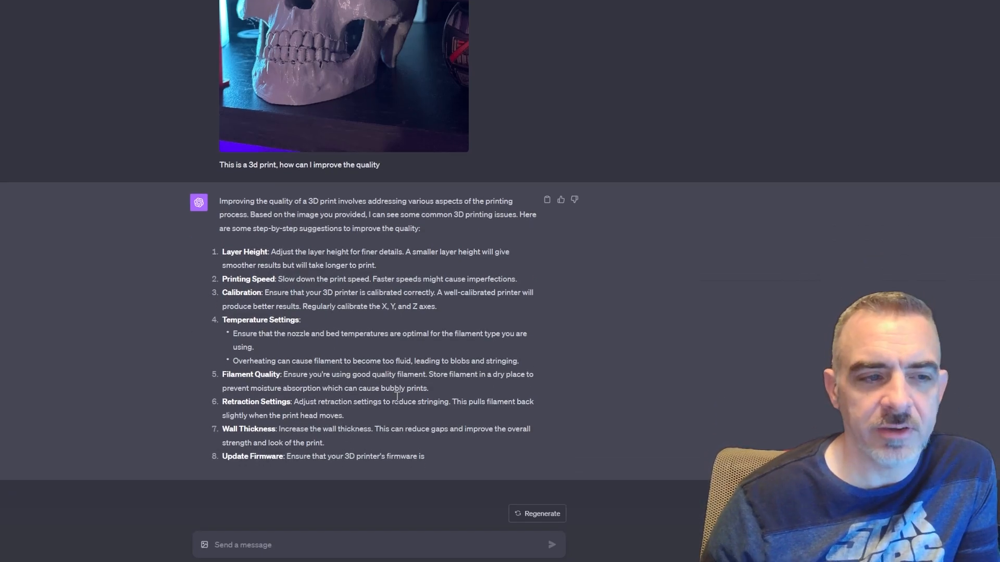
pyautogui.scroll(3)
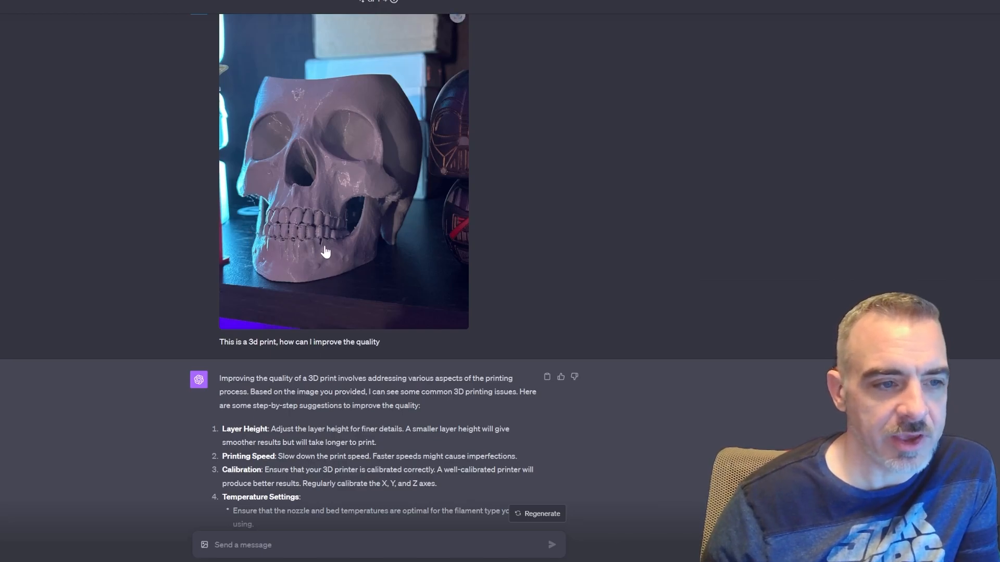
pyautogui.moveTo(321, 281)
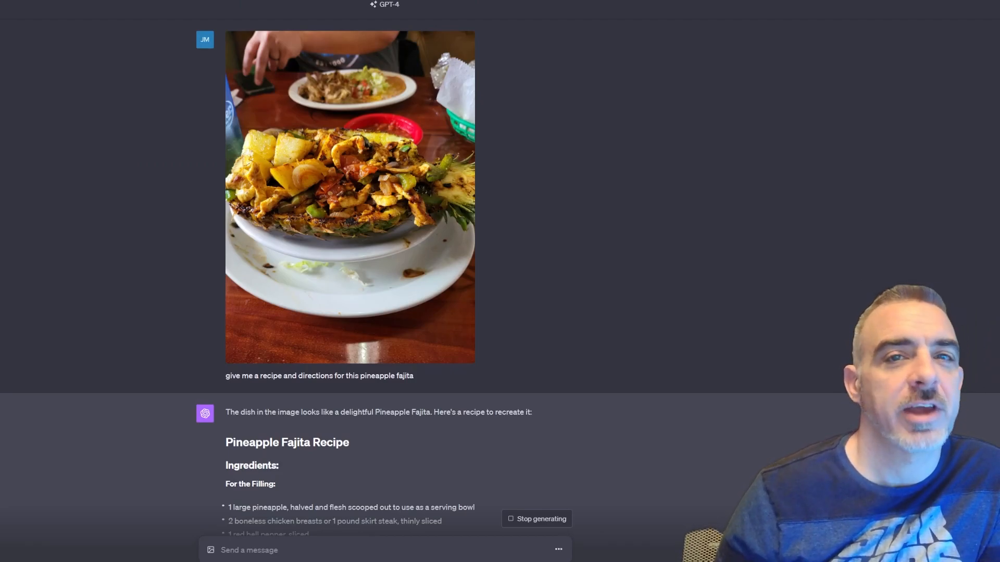
# Scroll through the pineapple fajita recipe's ingredients and directions.
pyautogui.scroll(-3)
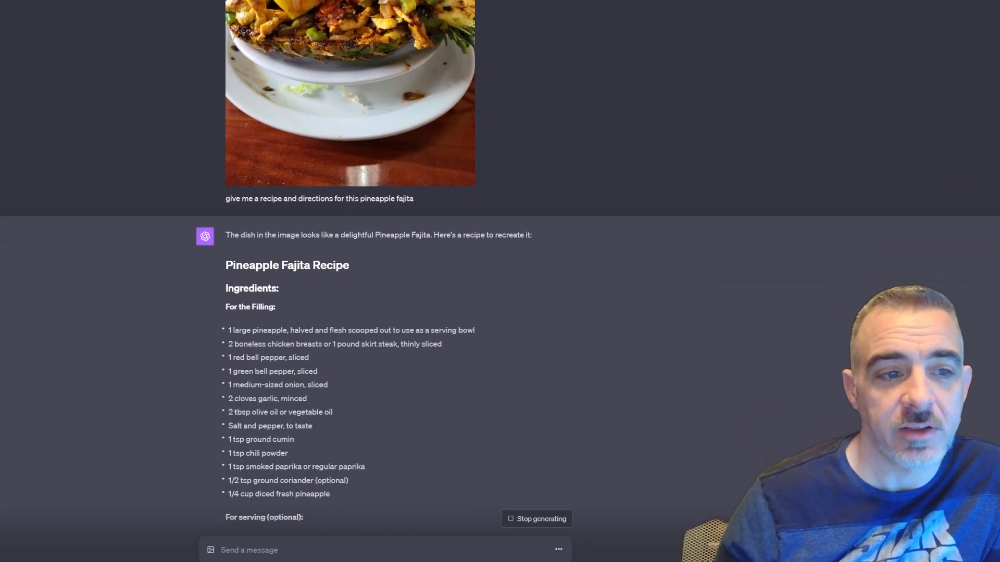
pyautogui.scroll(-3)
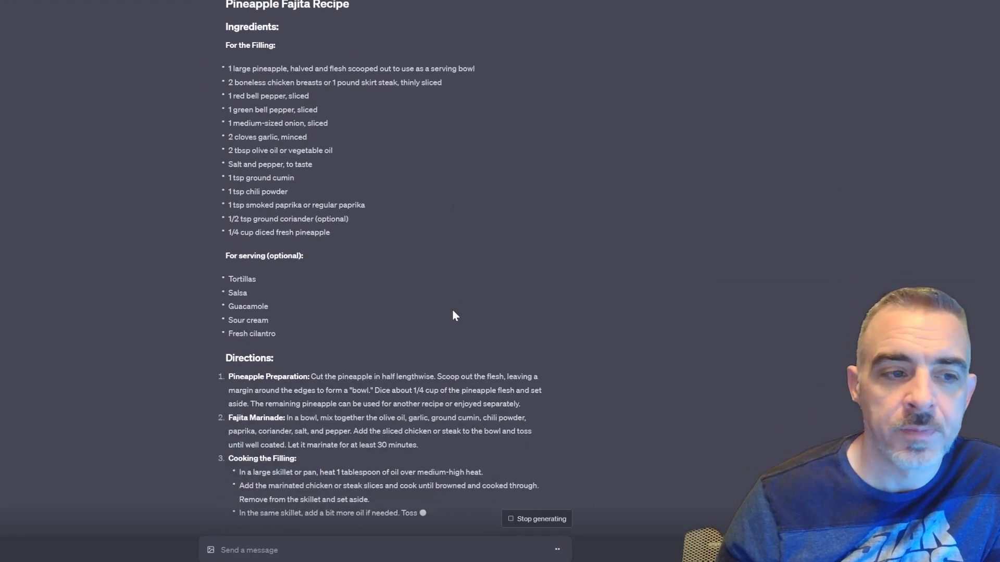
pyautogui.scroll(3)
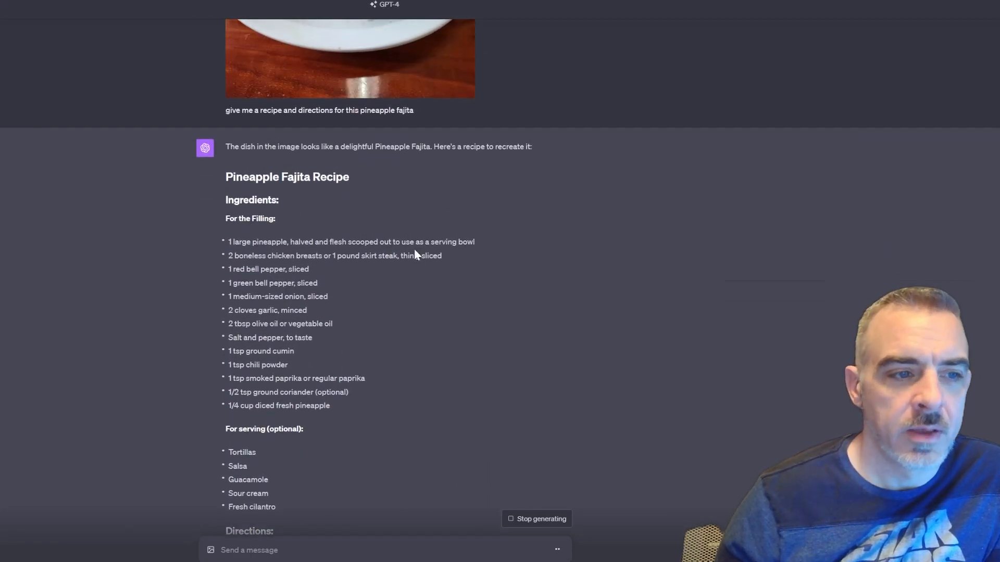
pyautogui.scroll(-3)
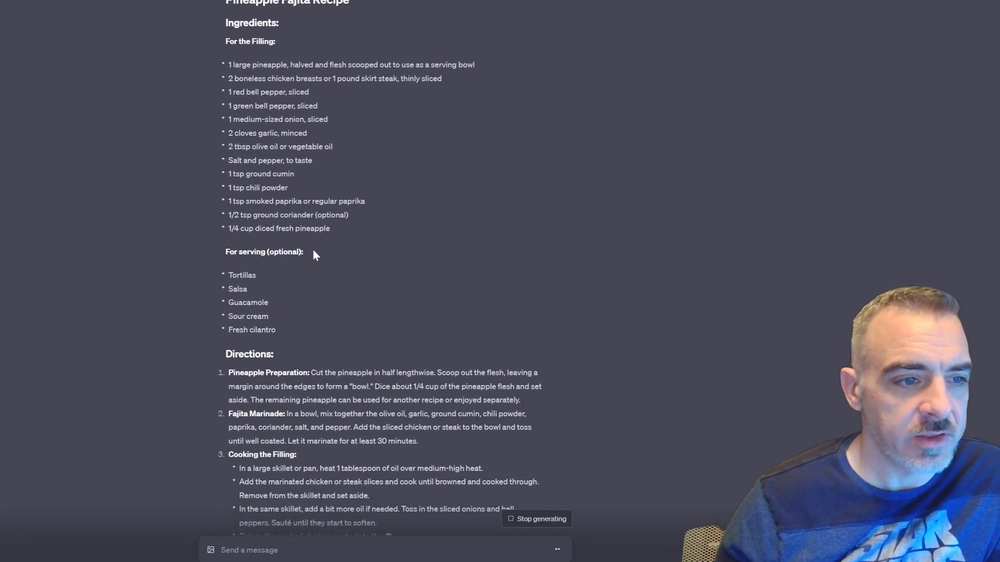
pyautogui.scroll(-3)
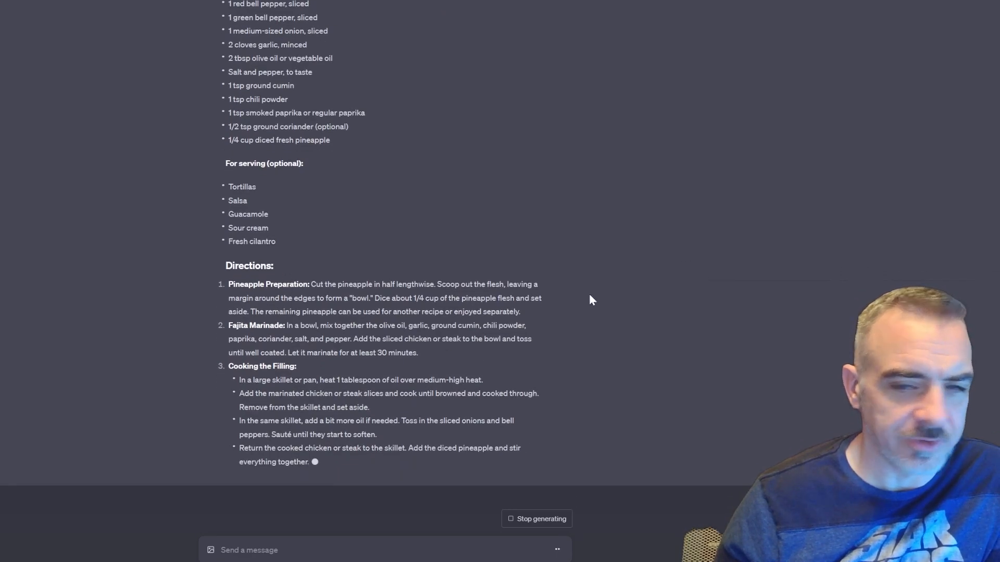
pyautogui.scroll(-3)
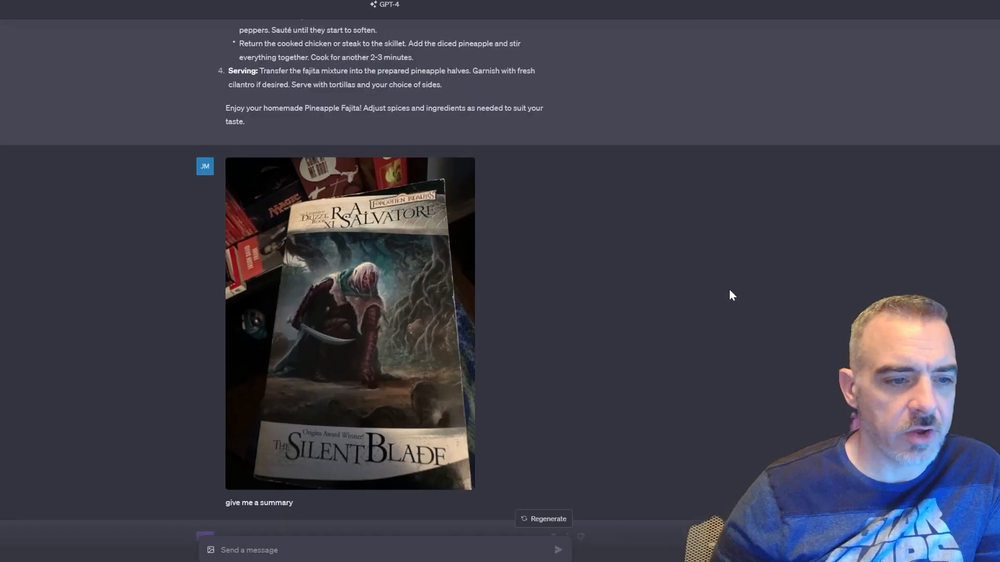
# Scroll down to read ChatGPT's summary of The Silent Blade book cover.
pyautogui.scroll(-3)
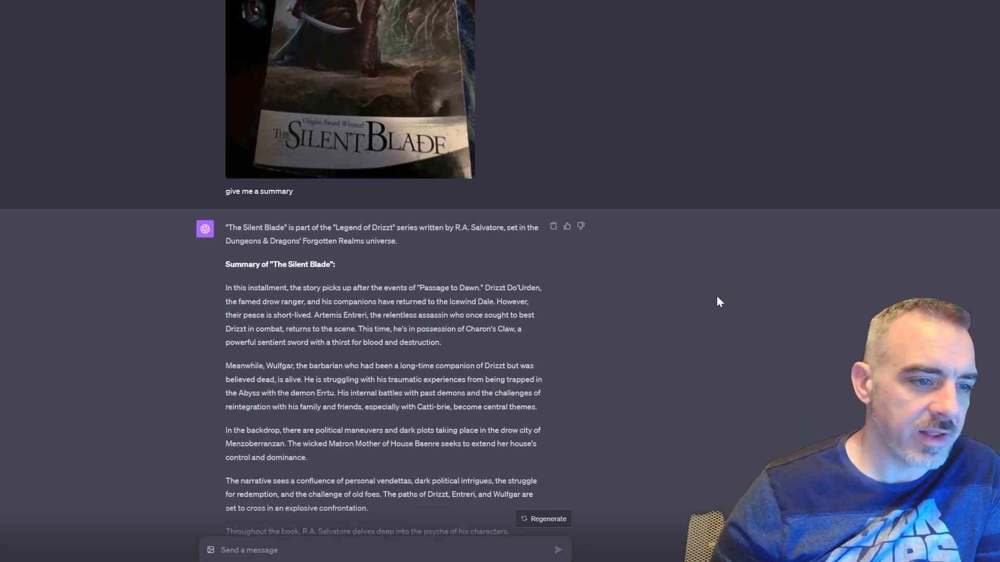
pyautogui.scroll(-3)
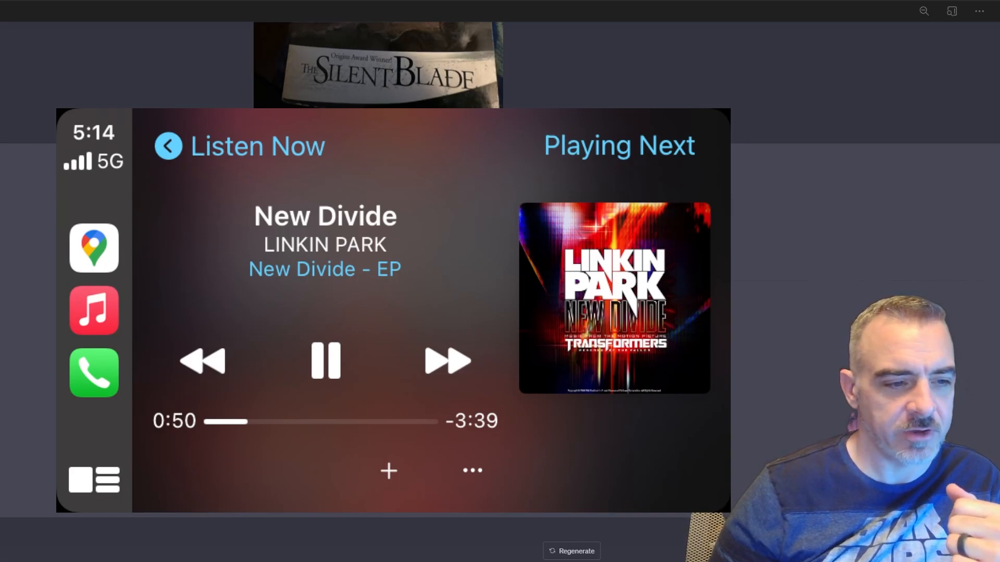
# Scroll down to the car screen photo showing Linkin Park's New Divide.
pyautogui.scroll(-3)
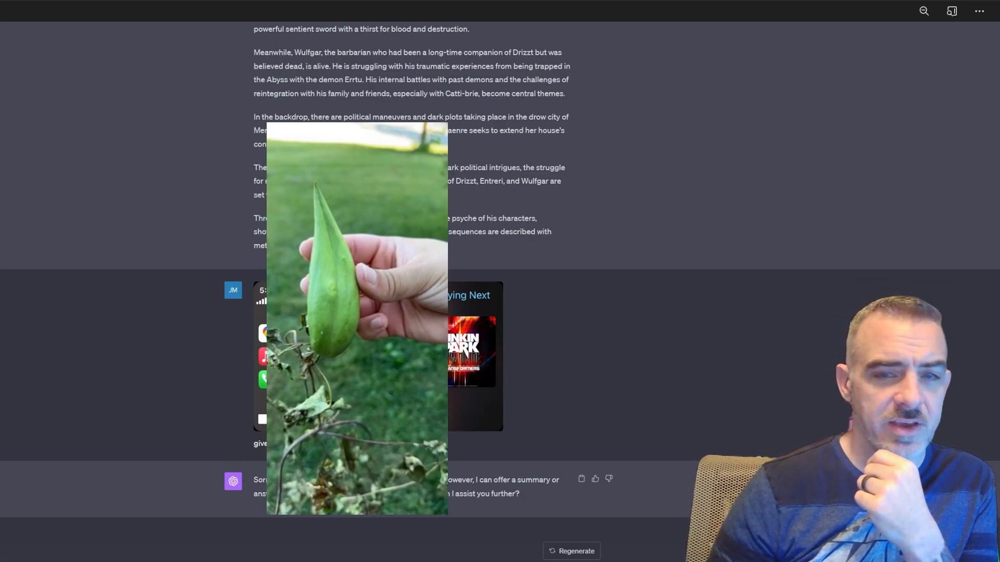
# Scroll past the lyrics refusal to the green seed pod photo over grass.
pyautogui.scroll(-3)
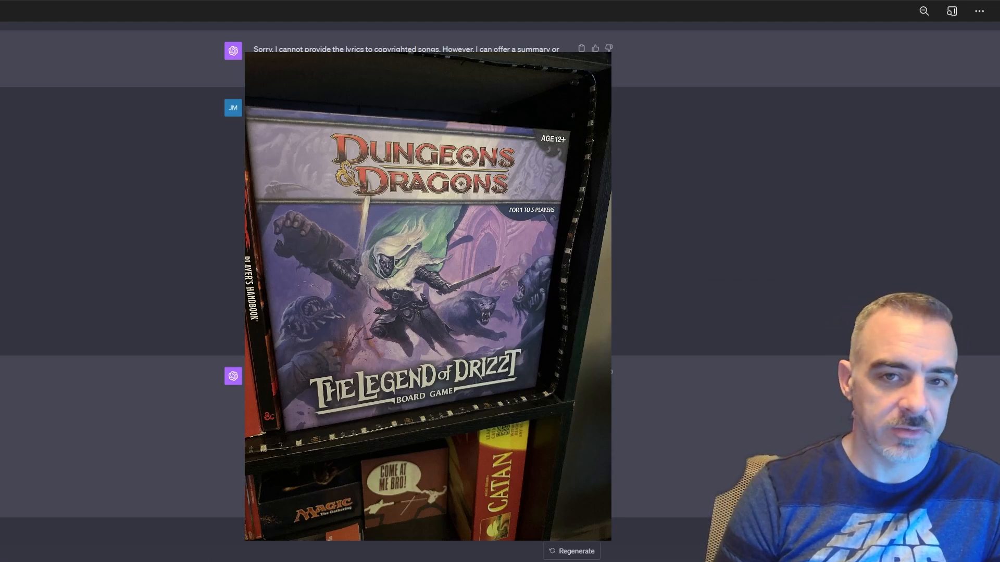
# Read the ten-point Legend of Drizzt rules list, from setup to winning and losing.
pyautogui.scroll(-3)
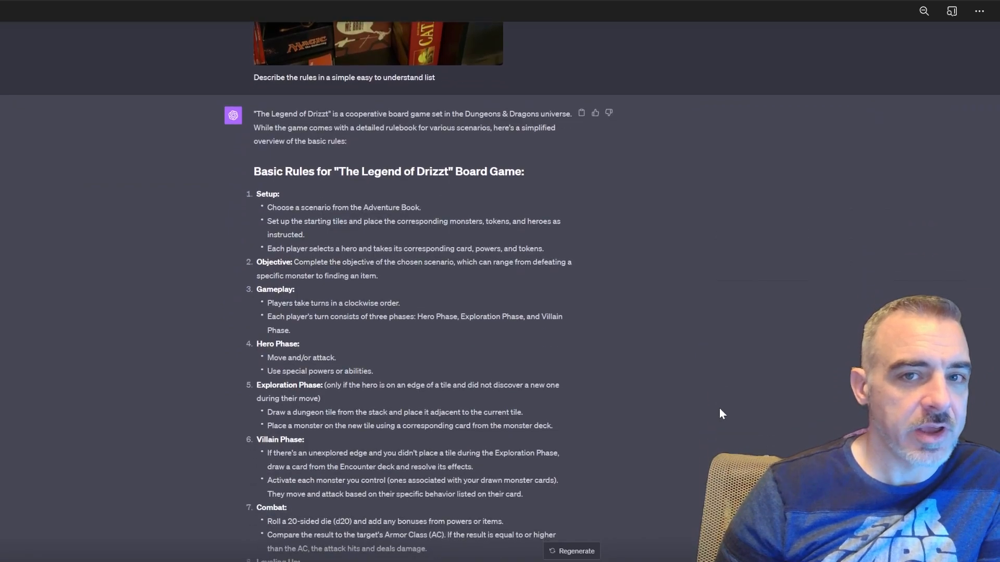
pyautogui.scroll(-3)
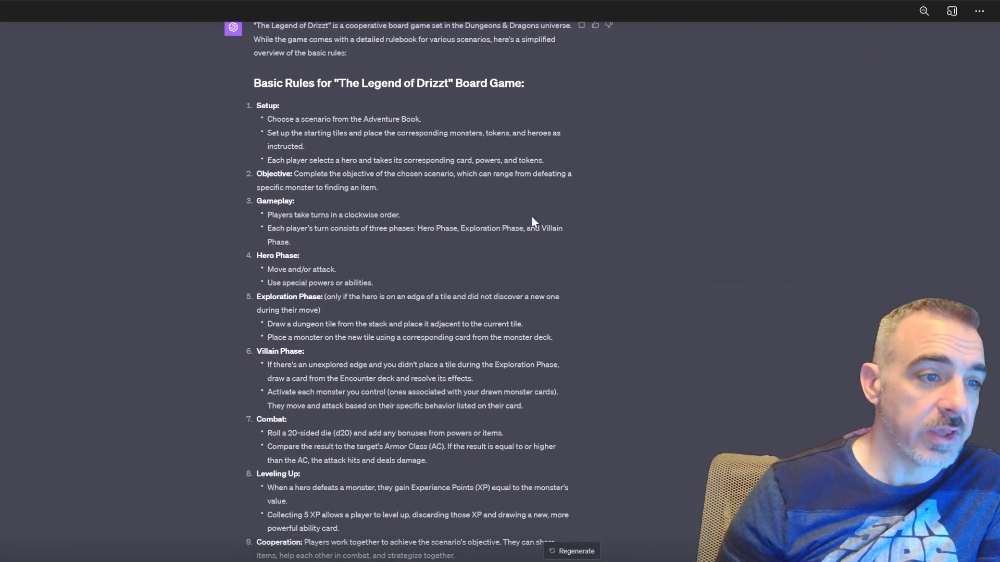
pyautogui.scroll(-3)
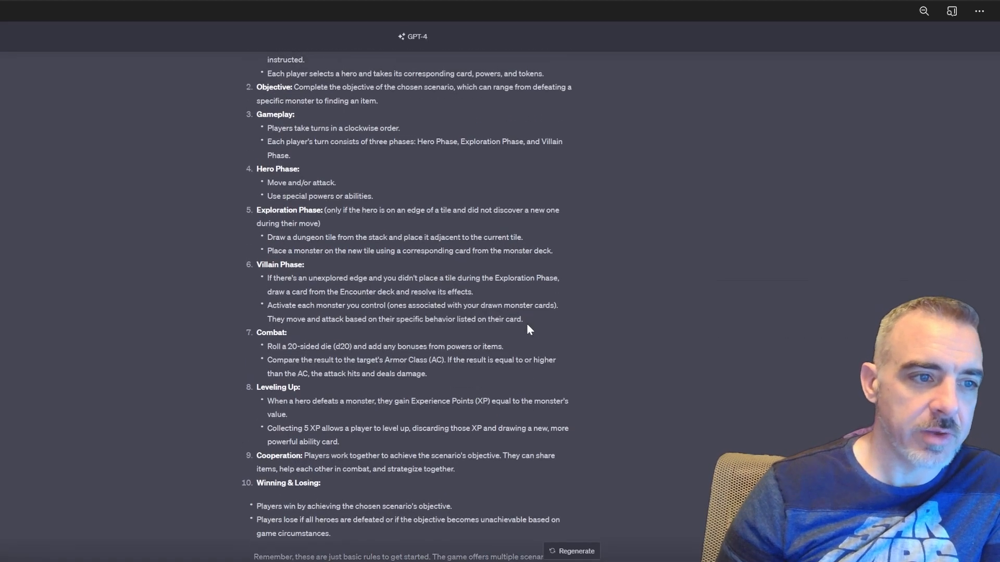
pyautogui.scroll(3)
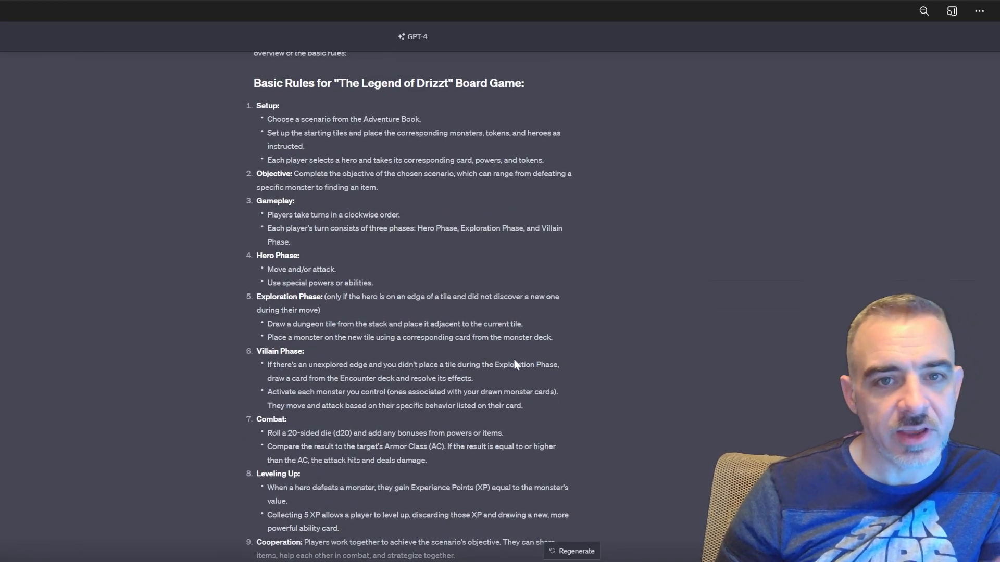
pyautogui.scroll(-3)
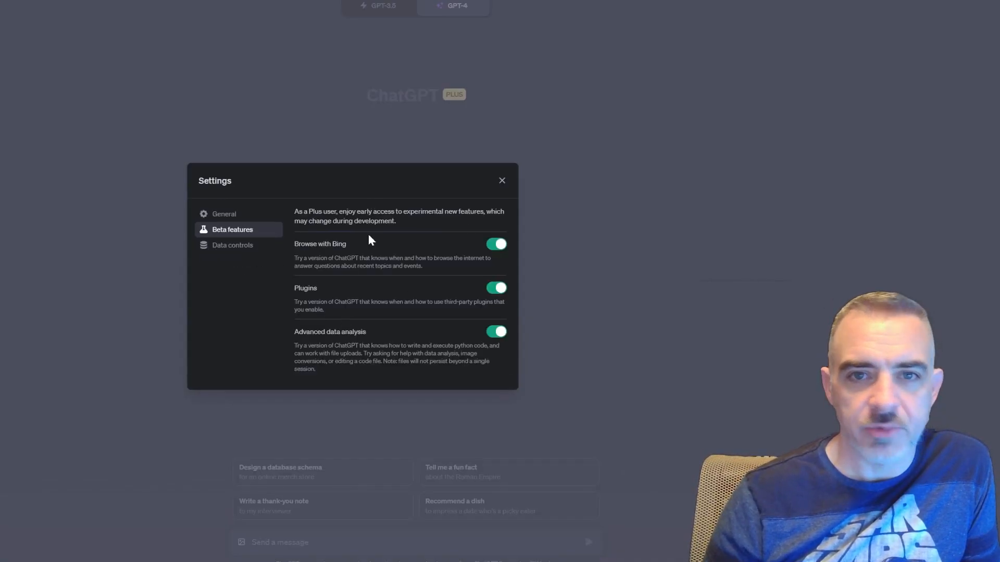
# Switch Settings to Data controls, showing chat history and training turned on.
pyautogui.click(233, 258)
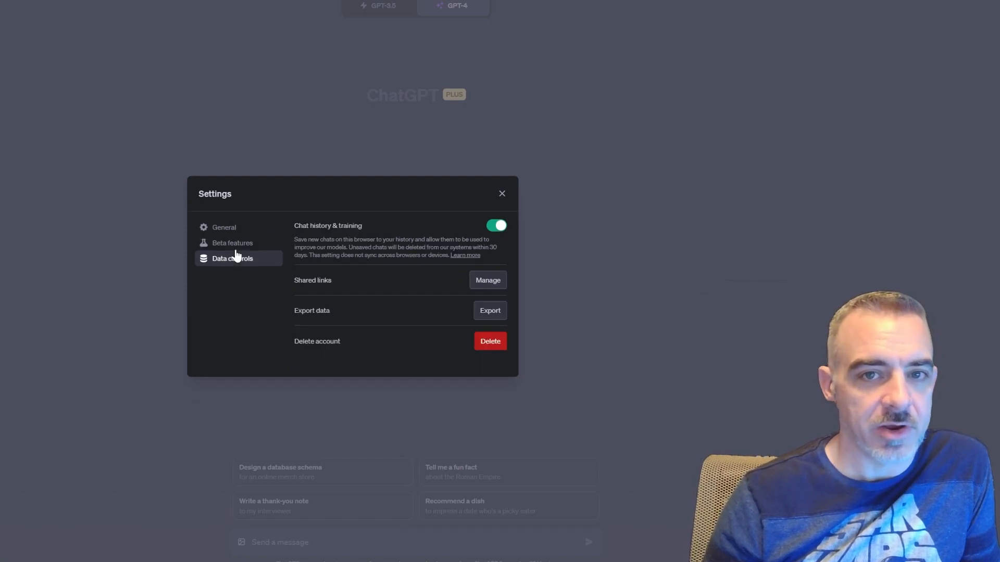